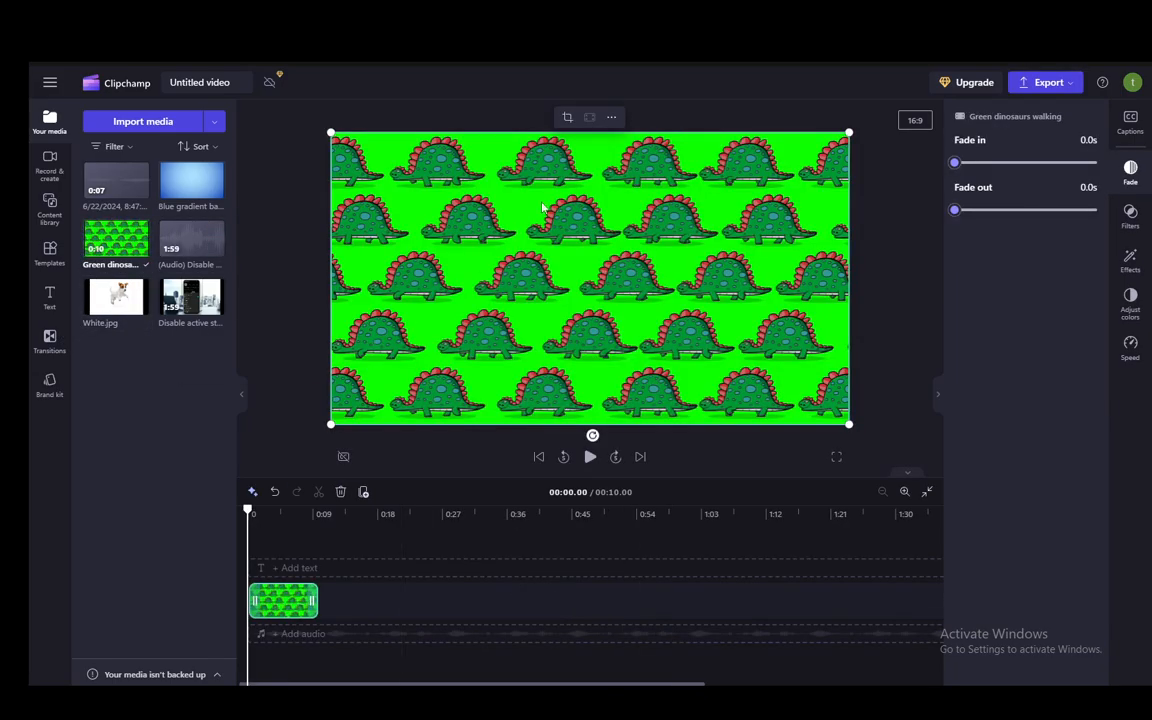
Step: Play and pause the green dinosaur clip, then bring up its Effects list
{"action": "left_click", "coordinate": [590, 456]}
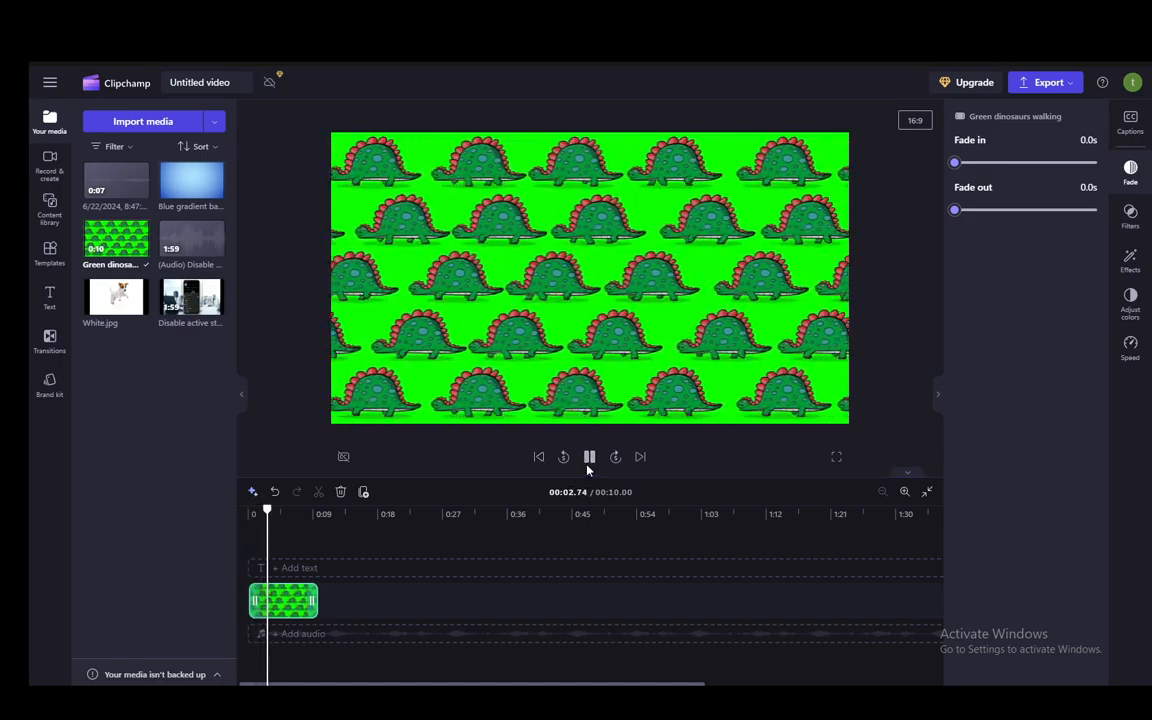
{"action": "left_click", "coordinate": [588, 456]}
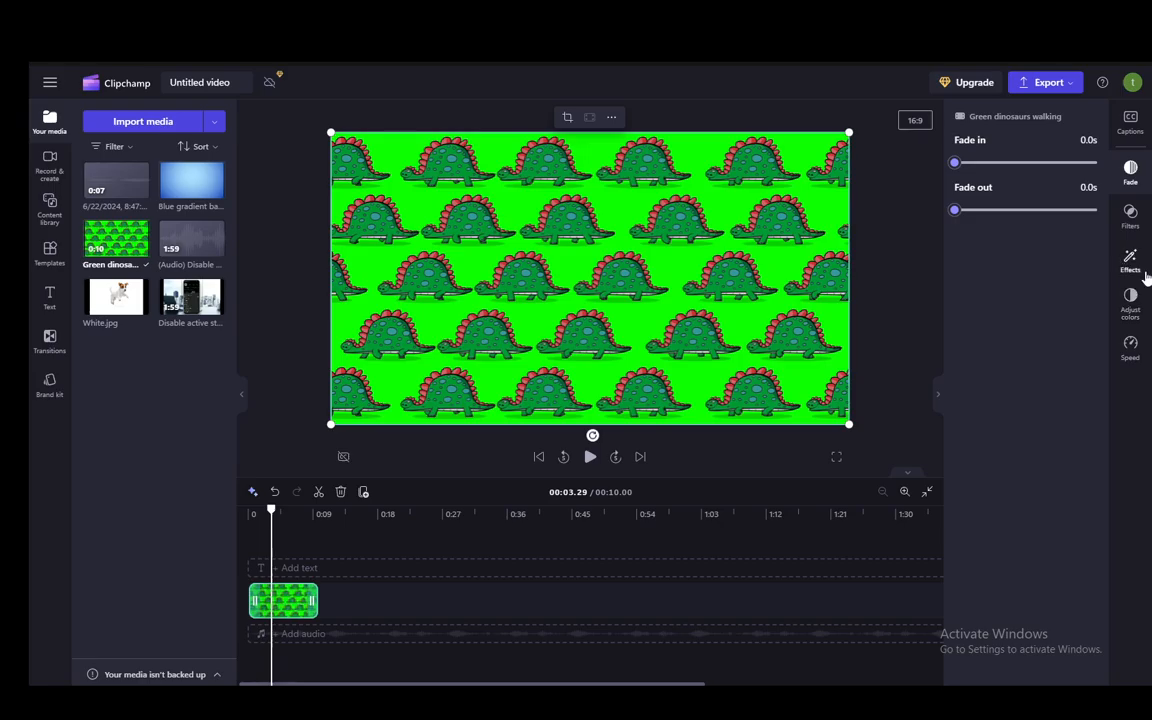
{"action": "left_click", "coordinate": [1130, 260]}
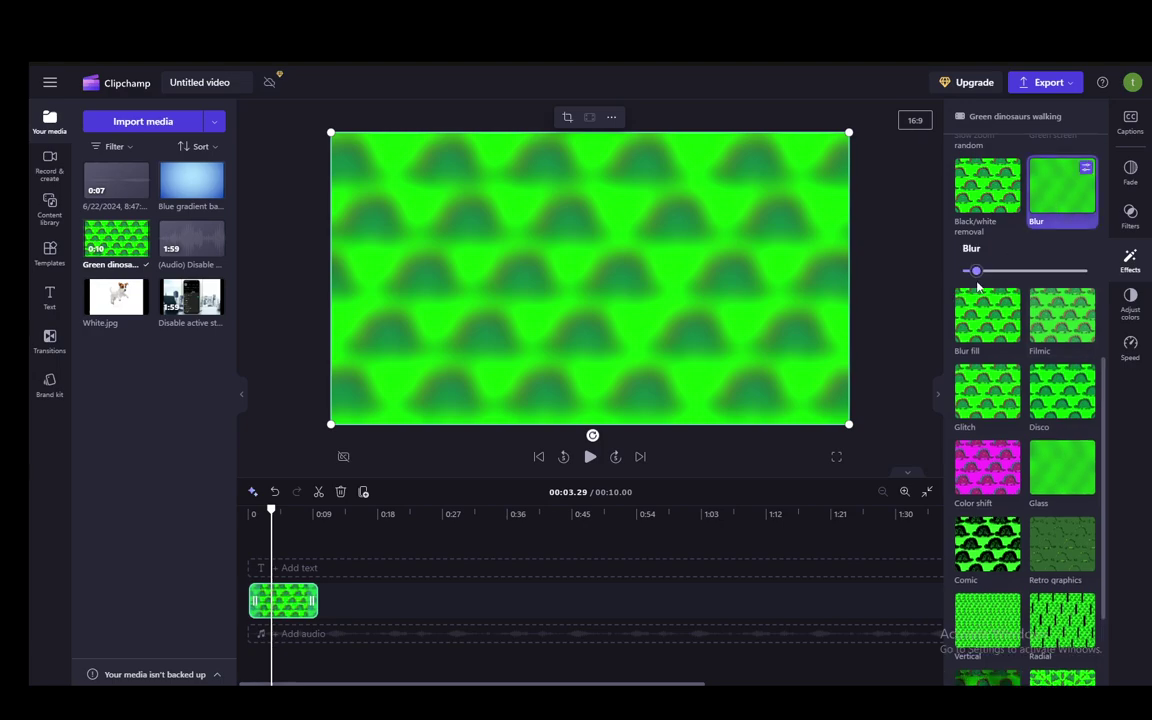
Step: Play the blurred dinosaur clip through and return the playhead to the start
{"action": "left_click", "coordinate": [588, 456]}
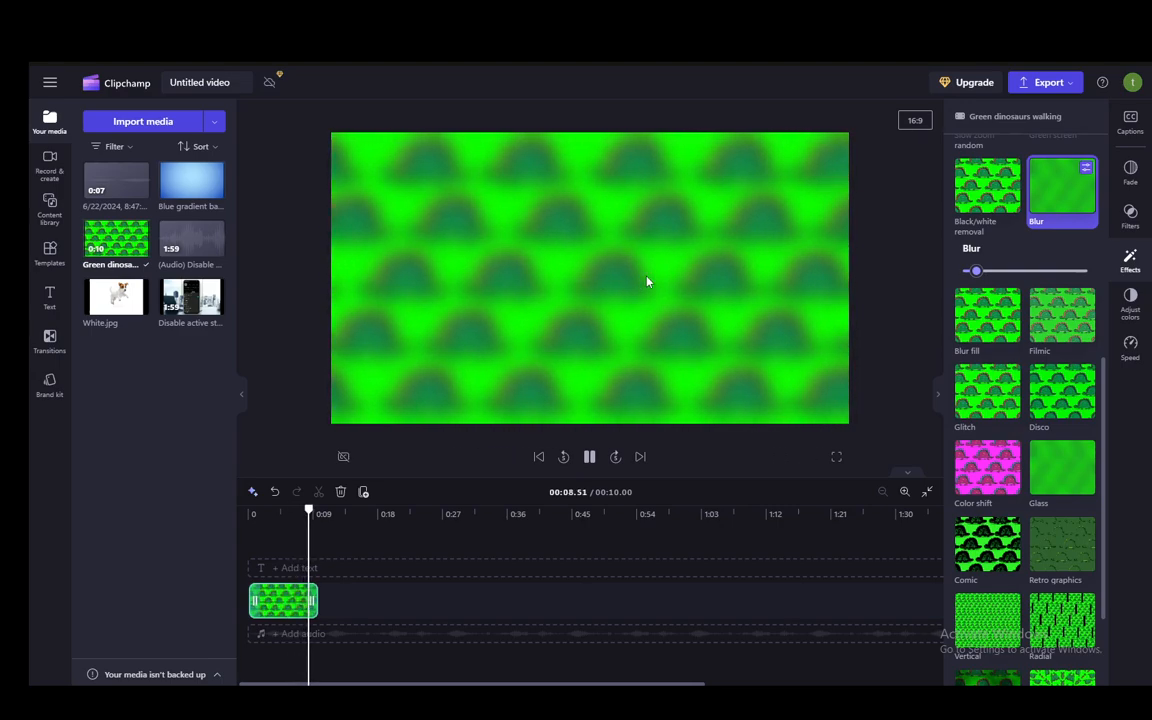
{"action": "left_click", "coordinate": [588, 456]}
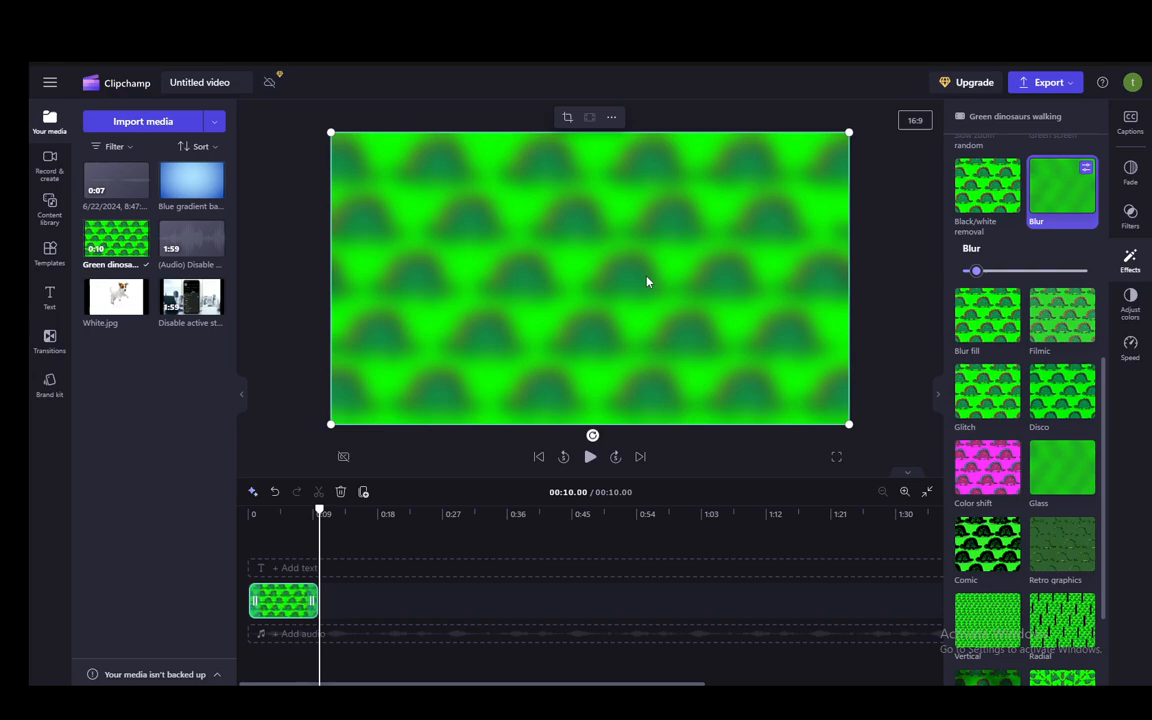
{"action": "mouse_move", "coordinate": [496, 456]}
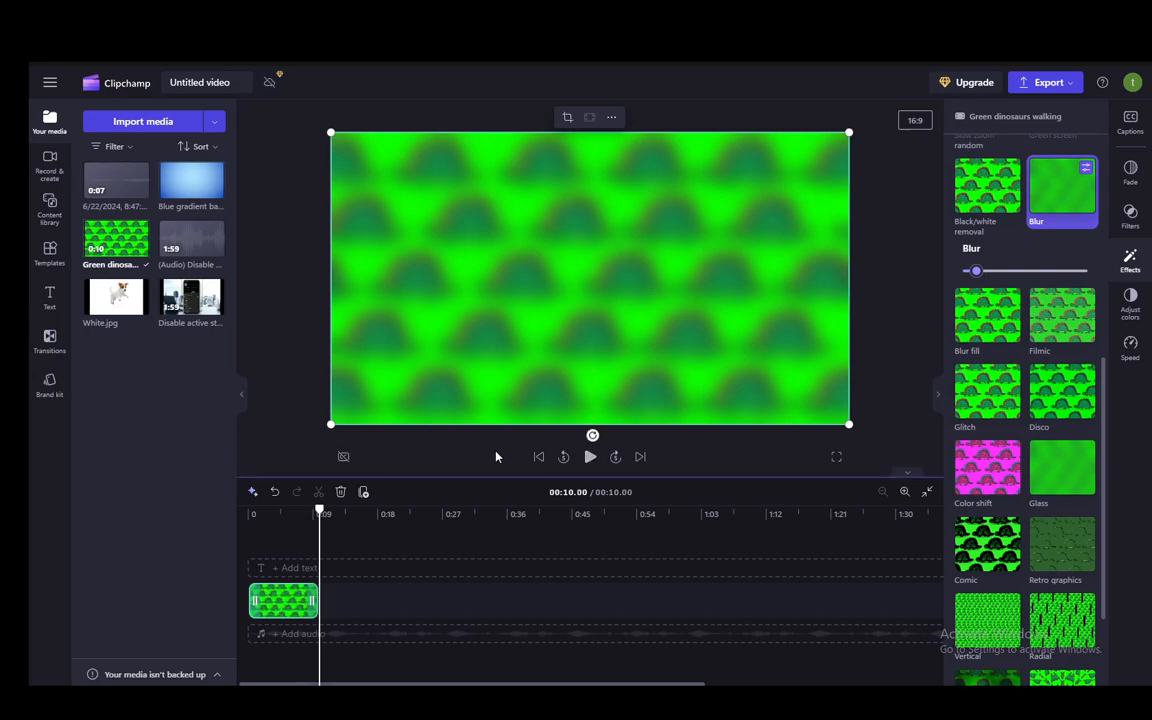
{"action": "left_click", "coordinate": [538, 456]}
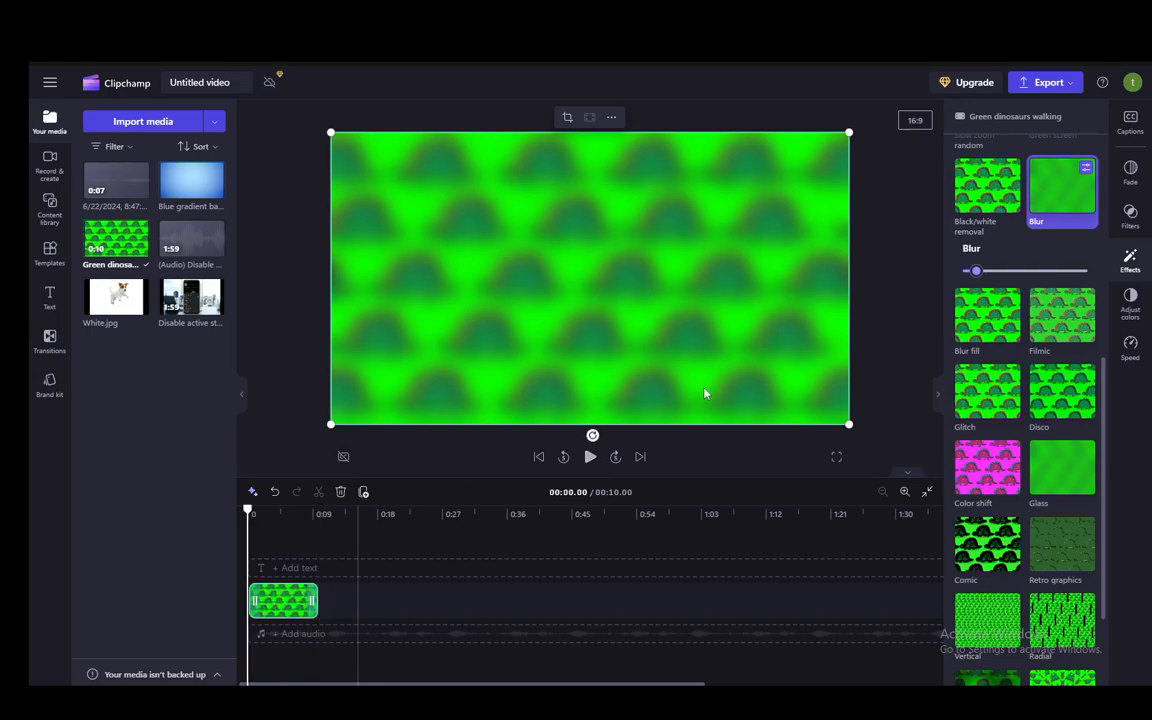
{"action": "mouse_move", "coordinate": [936, 320]}
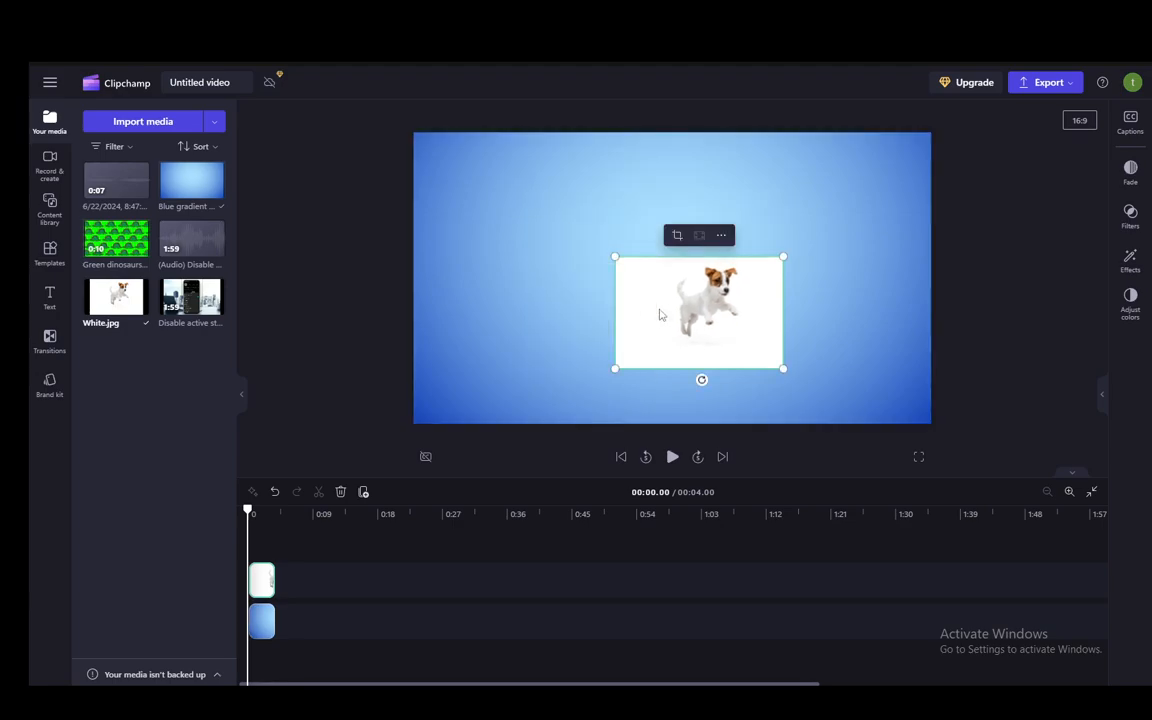
Step: Drag the dog picture around the canvas and leave it selected just below centre
{"action": "left_click_drag", "start_coordinate": [698, 310], "coordinate": [500, 190]}
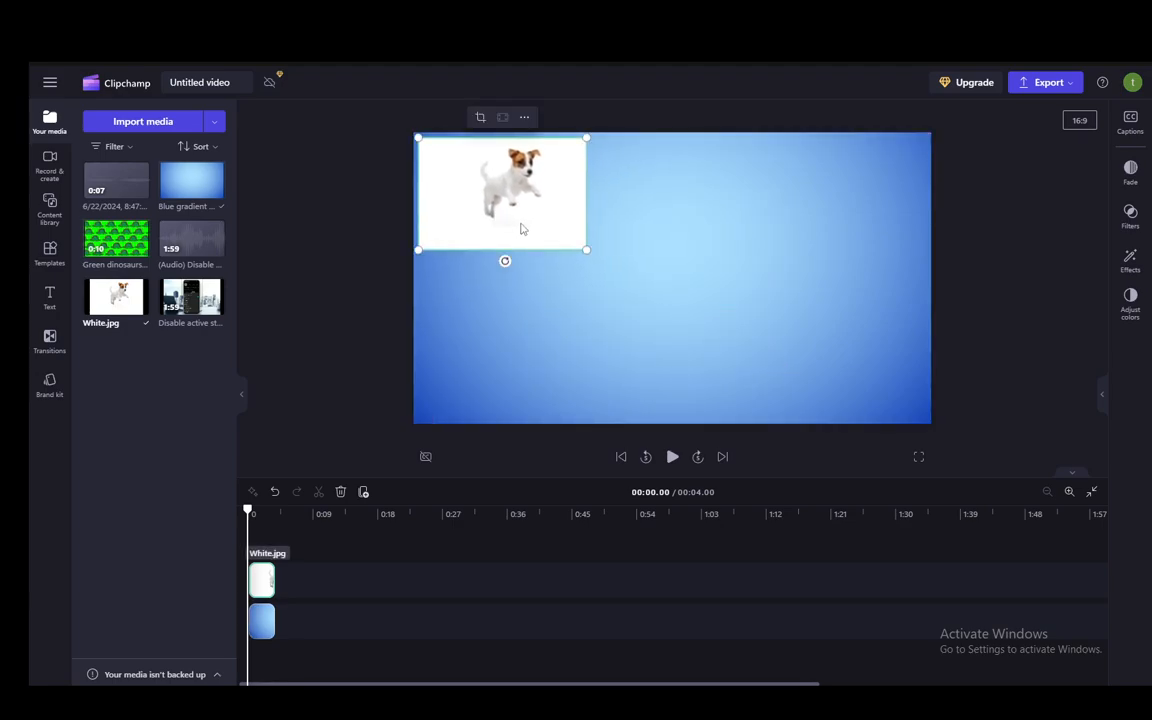
{"action": "left_click_drag", "start_coordinate": [500, 192], "coordinate": [524, 204]}
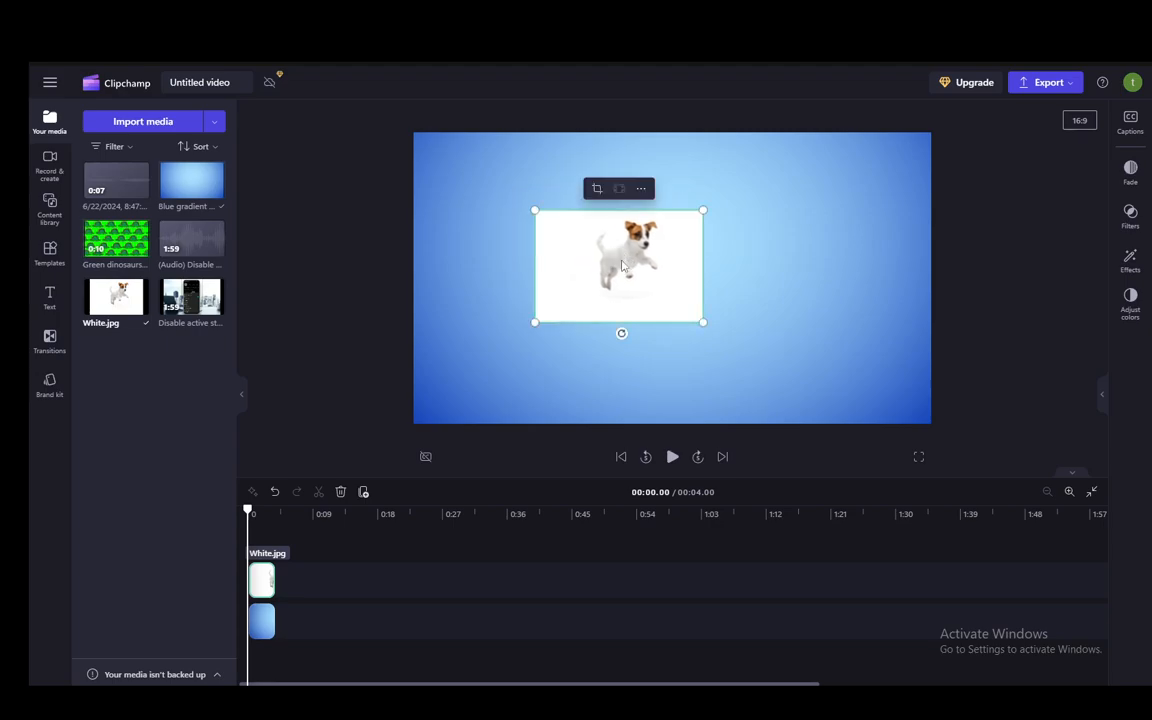
{"action": "left_click_drag", "start_coordinate": [618, 264], "coordinate": [678, 308]}
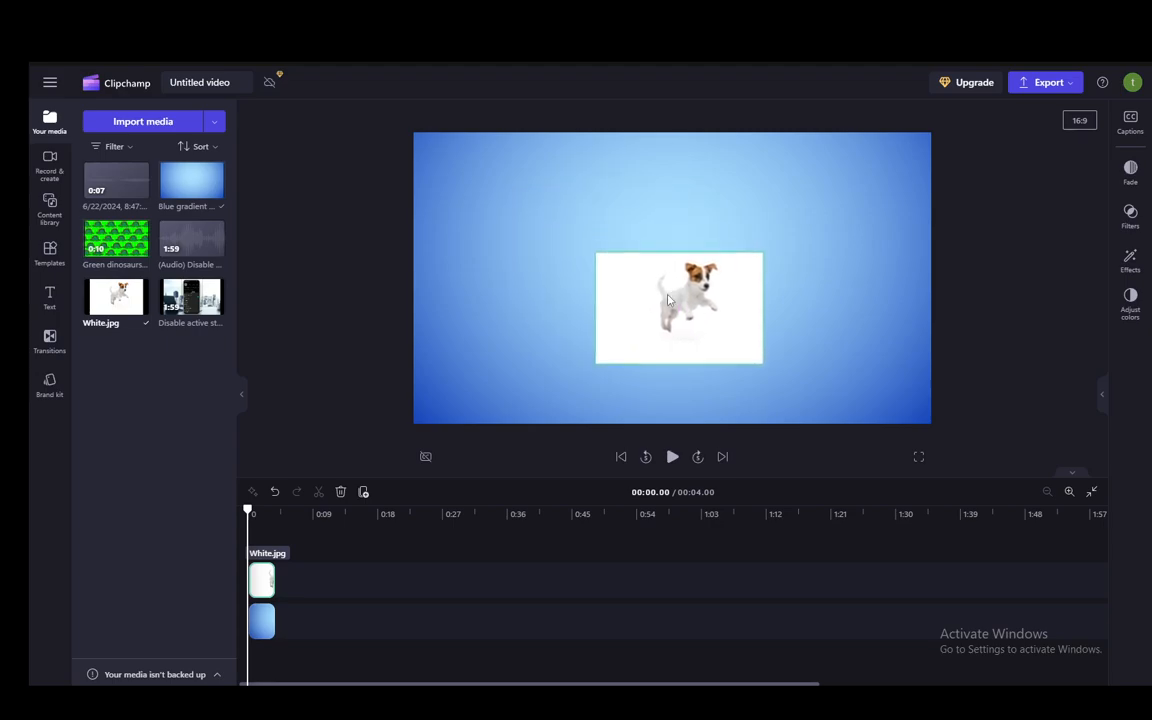
{"action": "left_click", "coordinate": [678, 308]}
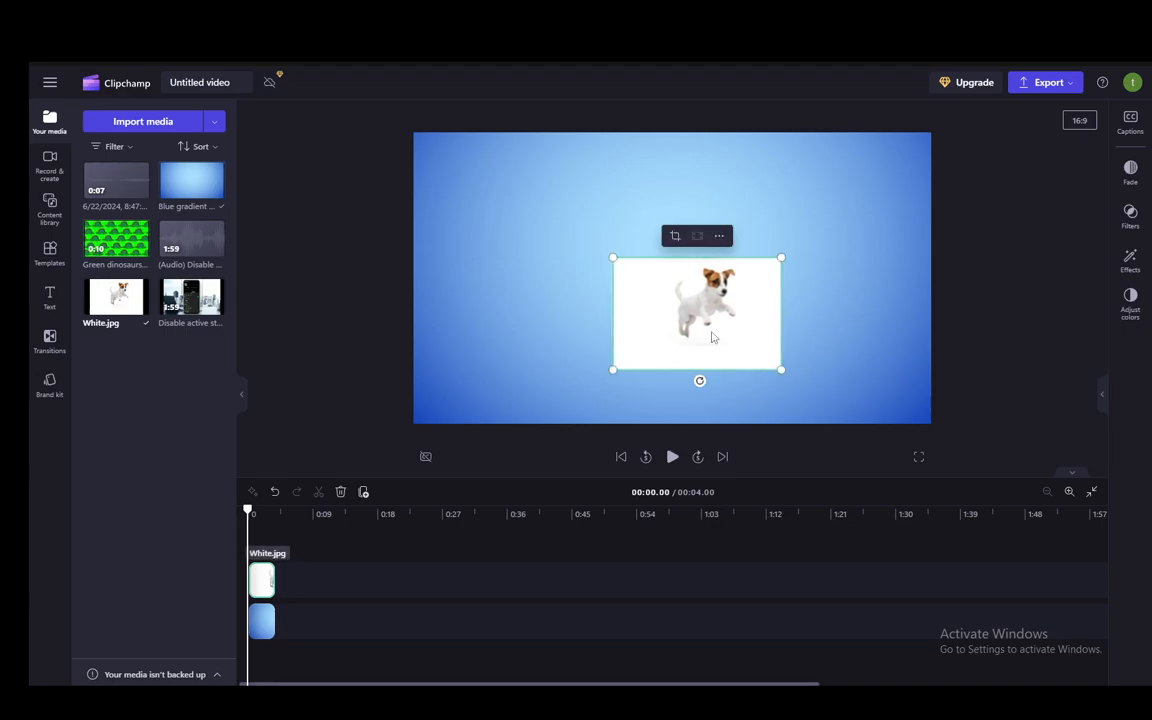
Step: Browse through the available effects for the dog picture without choosing one
{"action": "left_click", "coordinate": [1130, 260]}
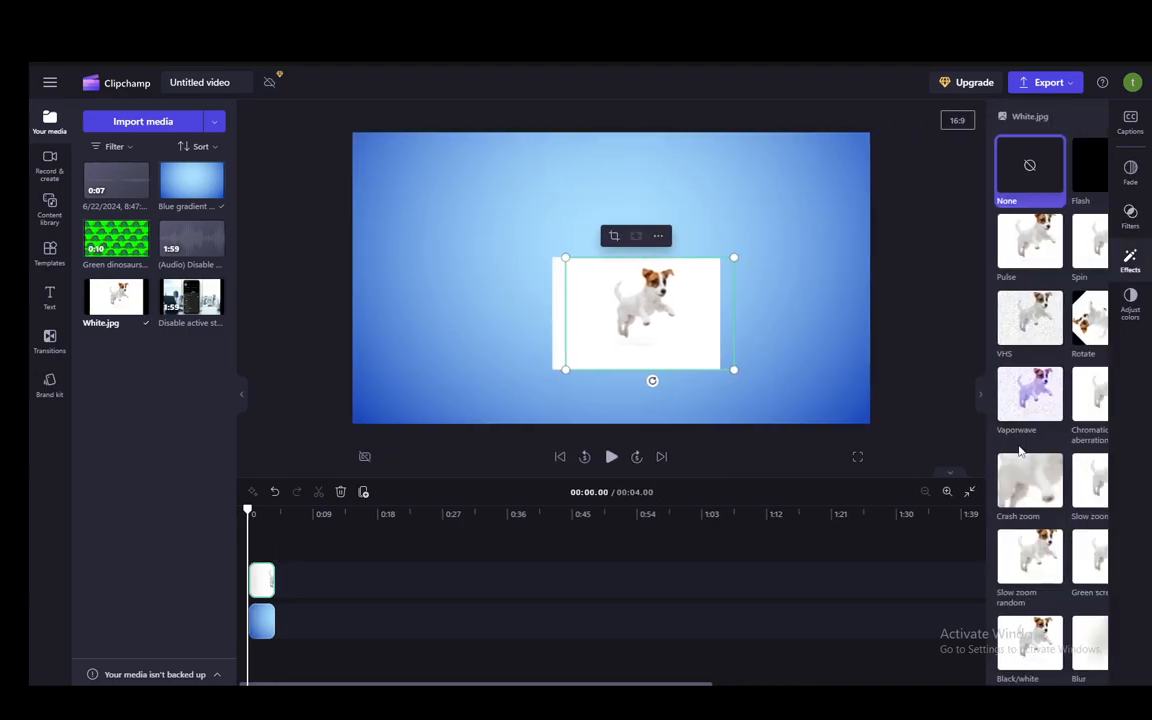
{"action": "scroll", "scroll_direction": "down", "scroll_amount": 3}
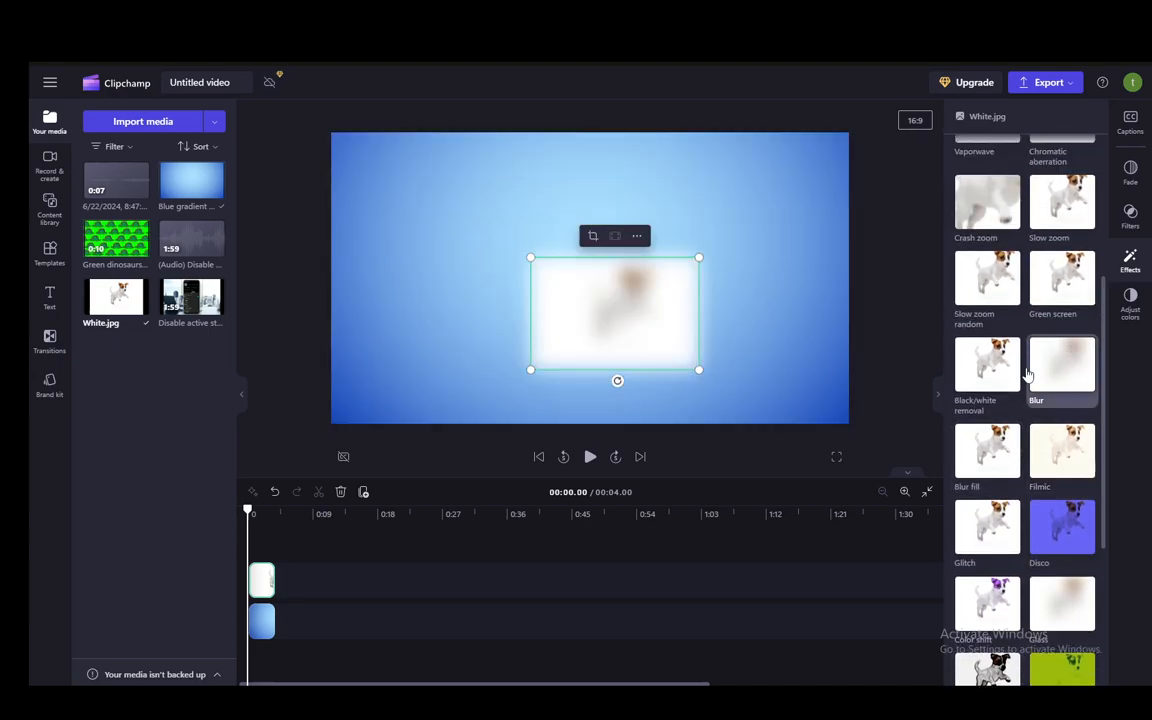
{"action": "scroll", "scroll_direction": "up", "scroll_amount": 3}
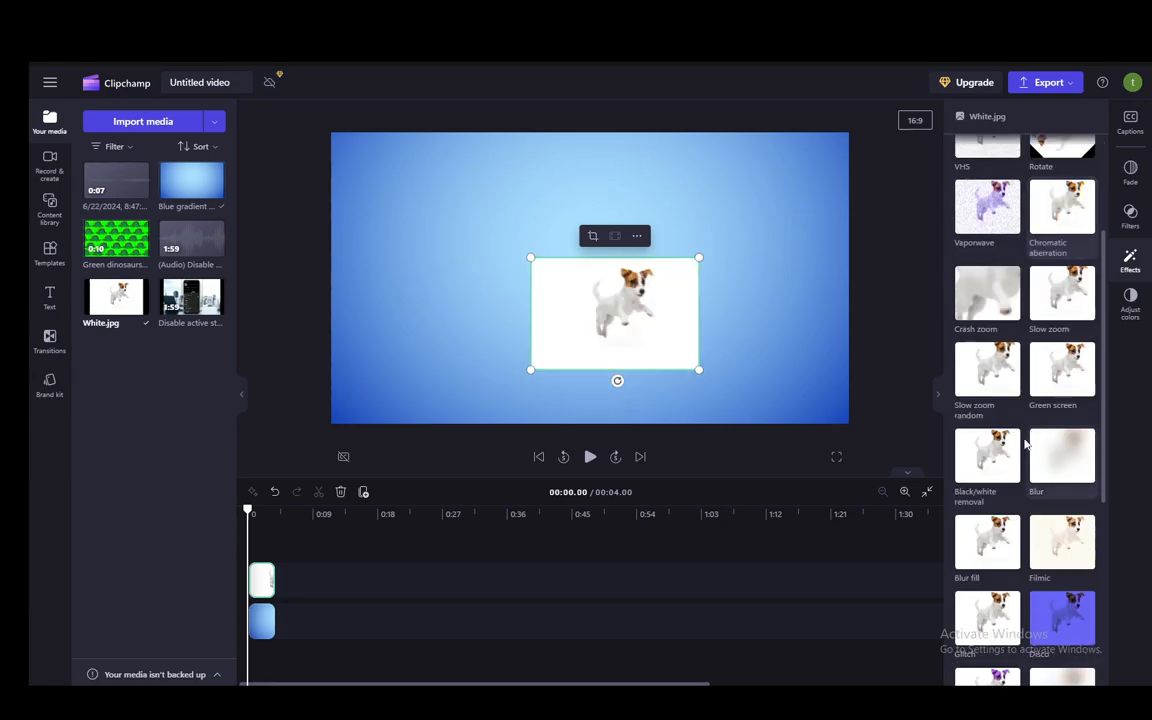
{"action": "scroll", "scroll_direction": "down", "scroll_amount": 3}
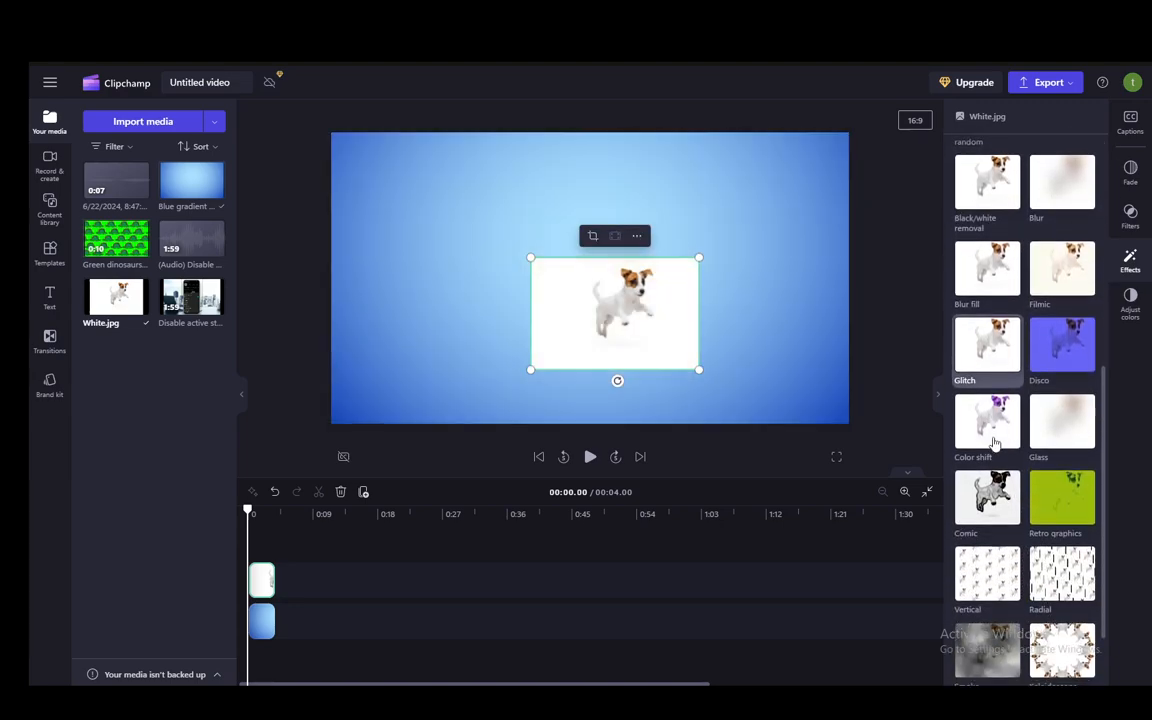
{"action": "scroll", "scroll_direction": "down", "scroll_amount": 3}
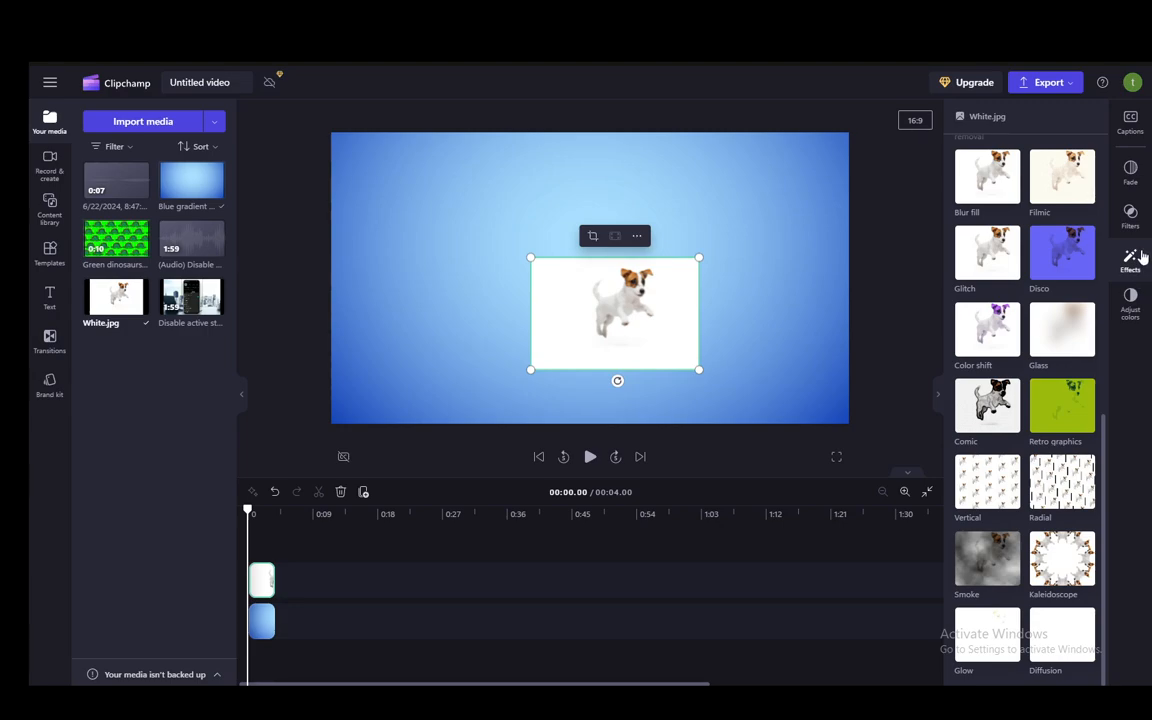
{"action": "left_click", "coordinate": [1130, 260]}
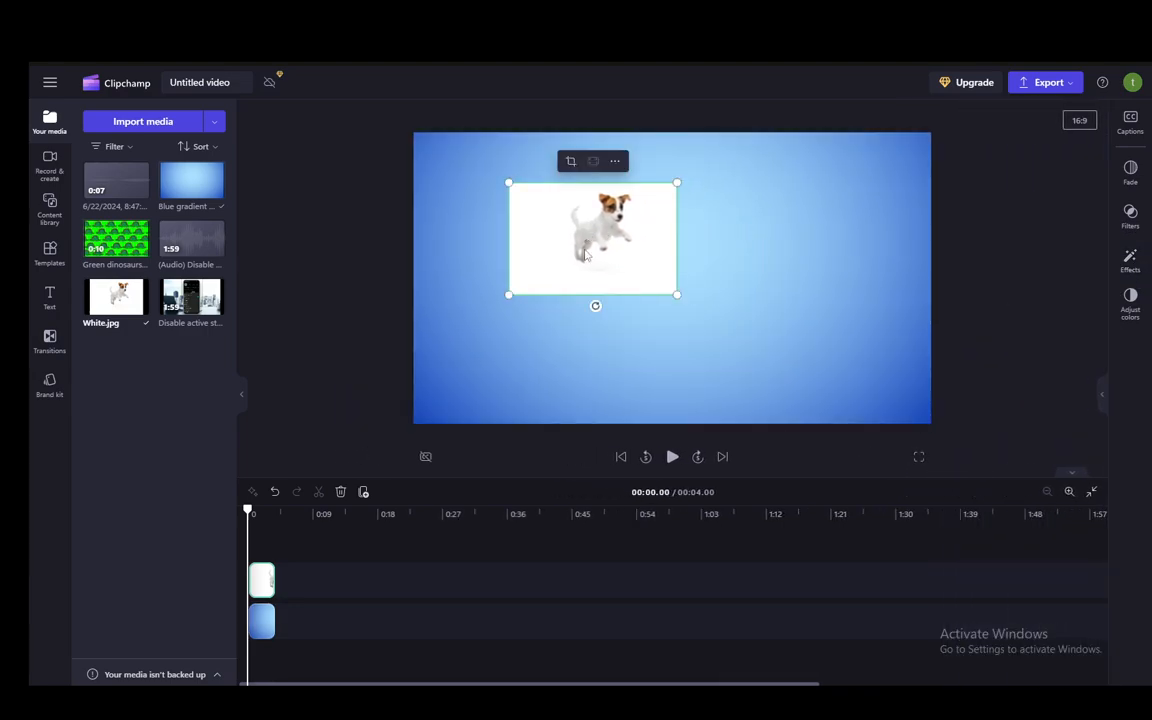
Step: Move the dog picture to the lower right of the blue background
{"action": "left_click_drag", "start_coordinate": [592, 236], "coordinate": [672, 292]}
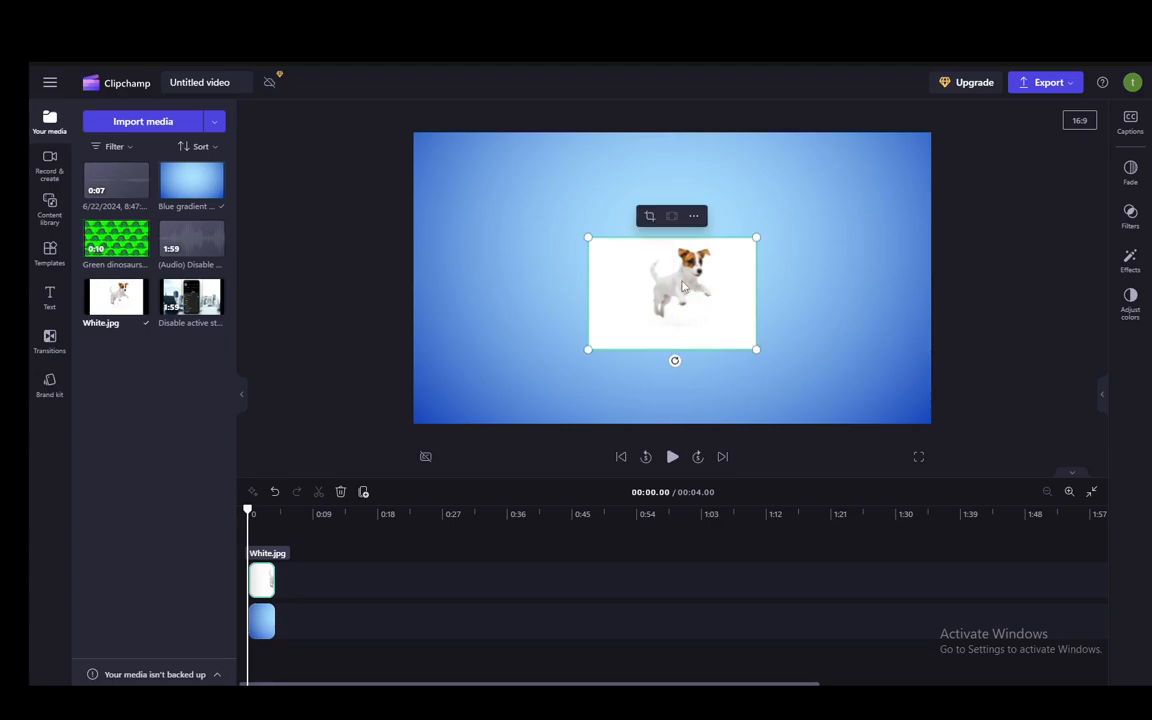
{"action": "left_click_drag", "start_coordinate": [672, 292], "coordinate": [750, 384]}
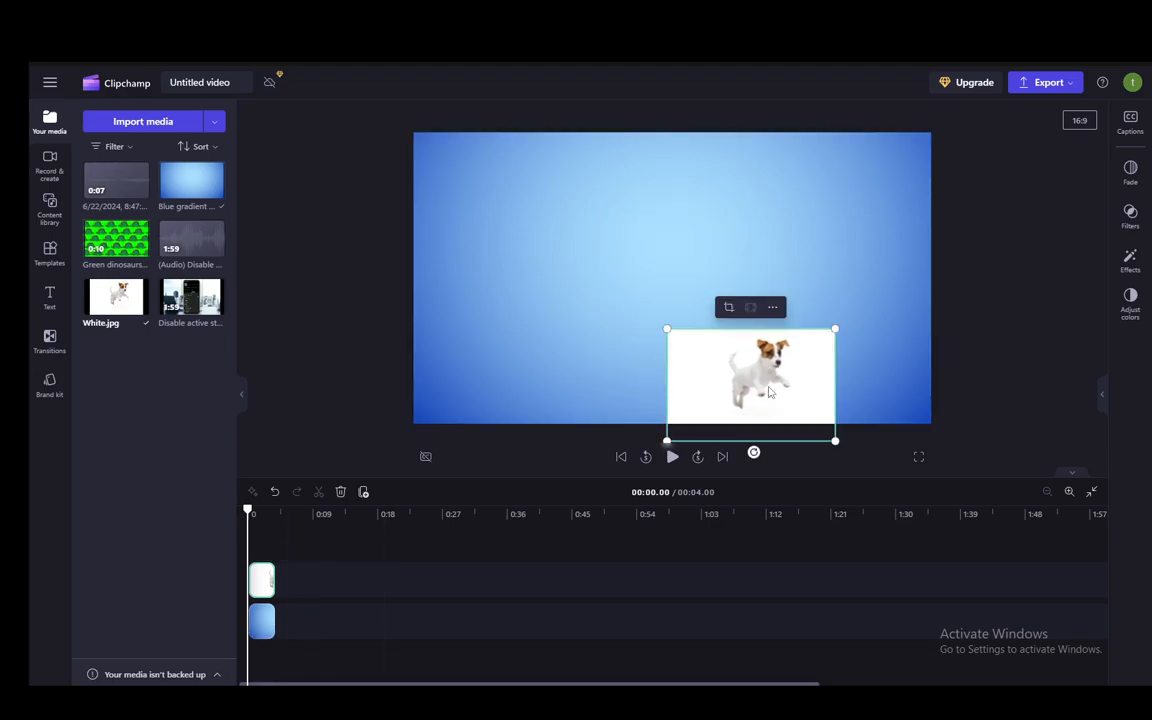
{"action": "left_click", "coordinate": [1130, 258]}
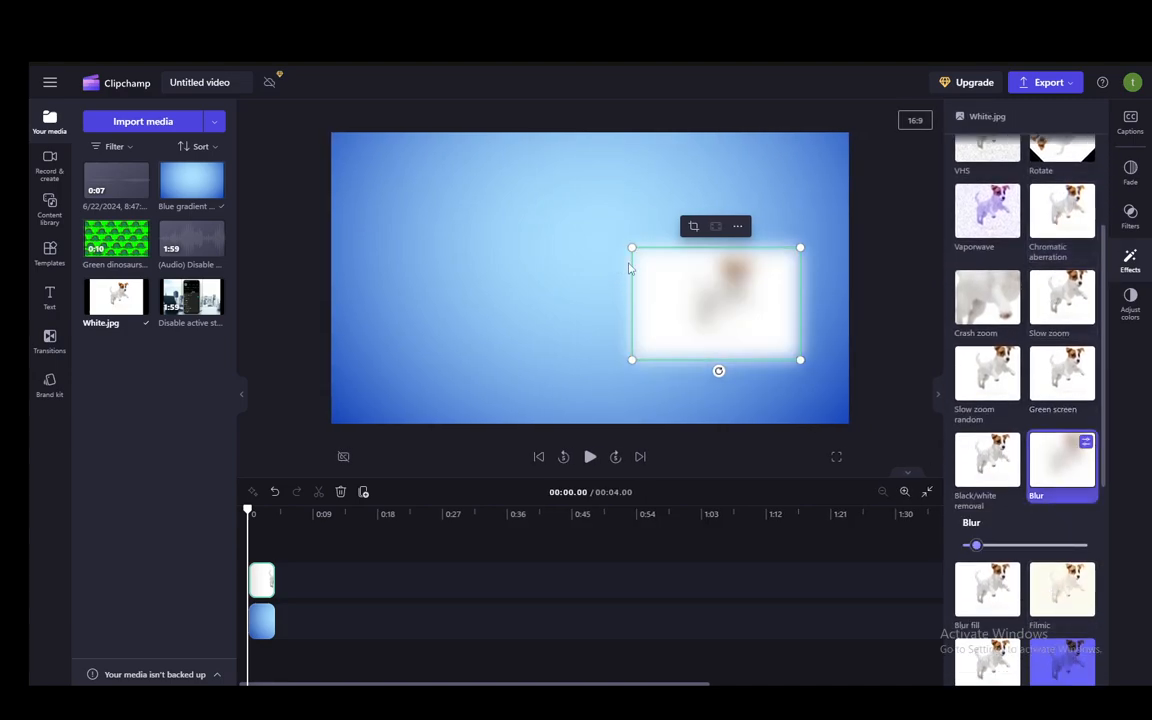
Step: Centre the blurred dog picture over the background and close the side panel
{"action": "left_click_drag", "start_coordinate": [718, 304], "coordinate": [600, 292]}
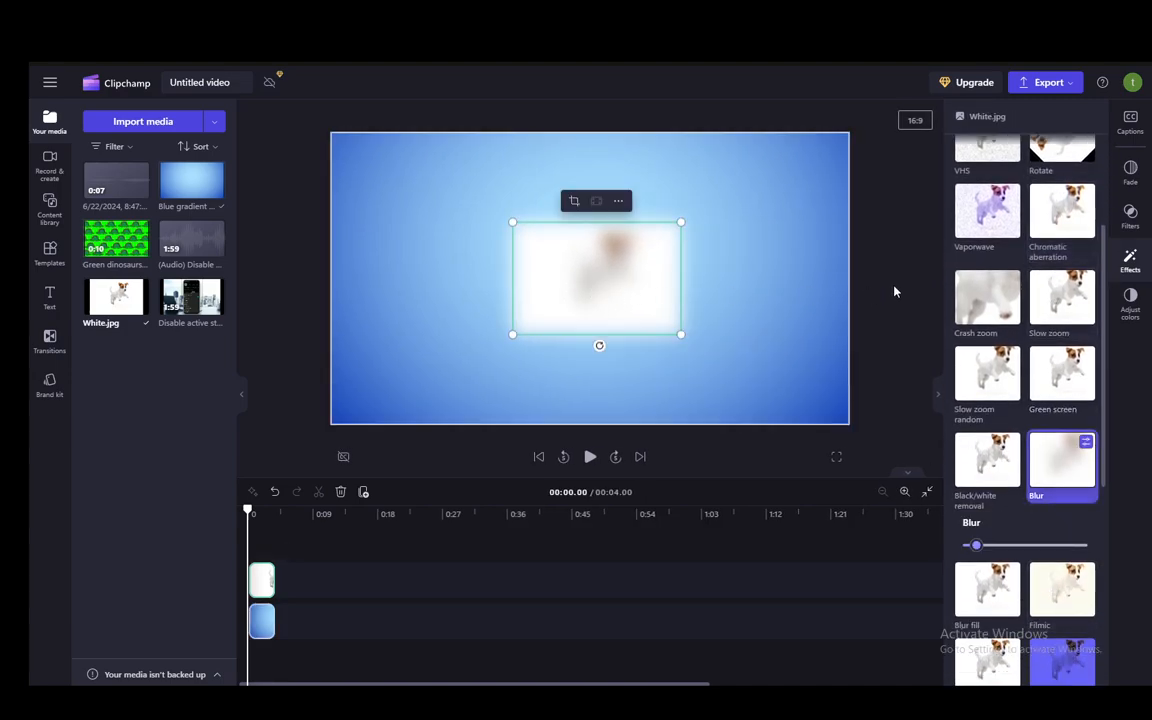
{"action": "left_click", "coordinate": [1130, 172]}
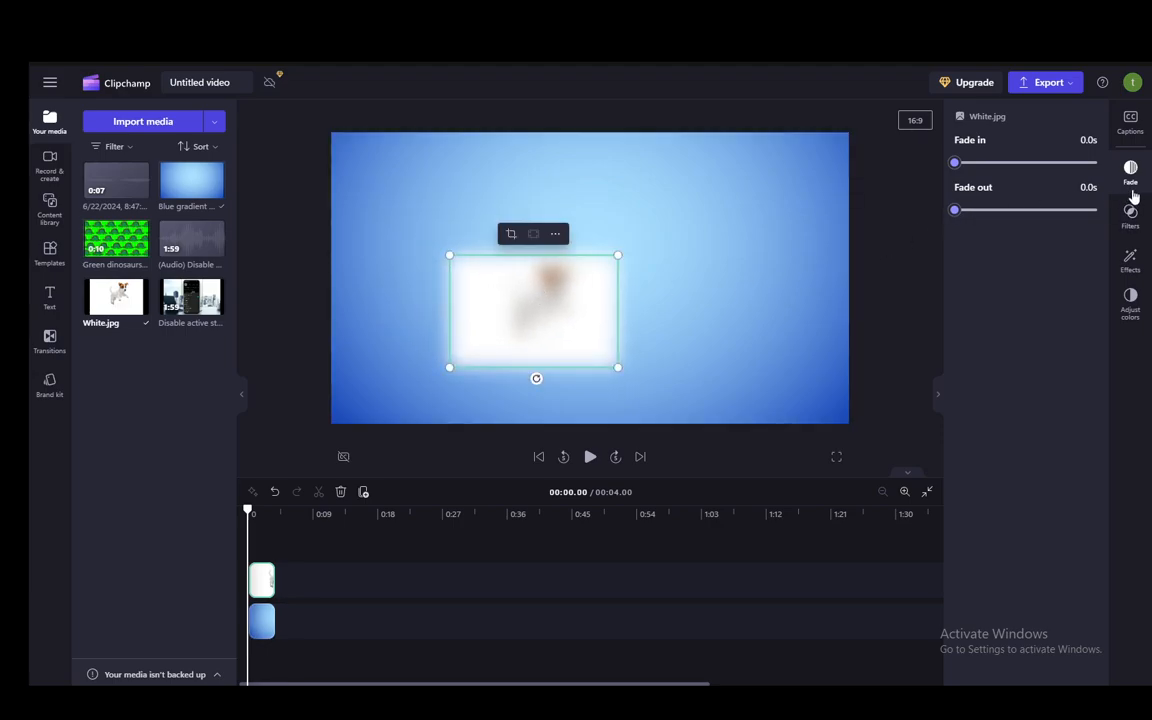
{"action": "left_click", "coordinate": [1130, 170]}
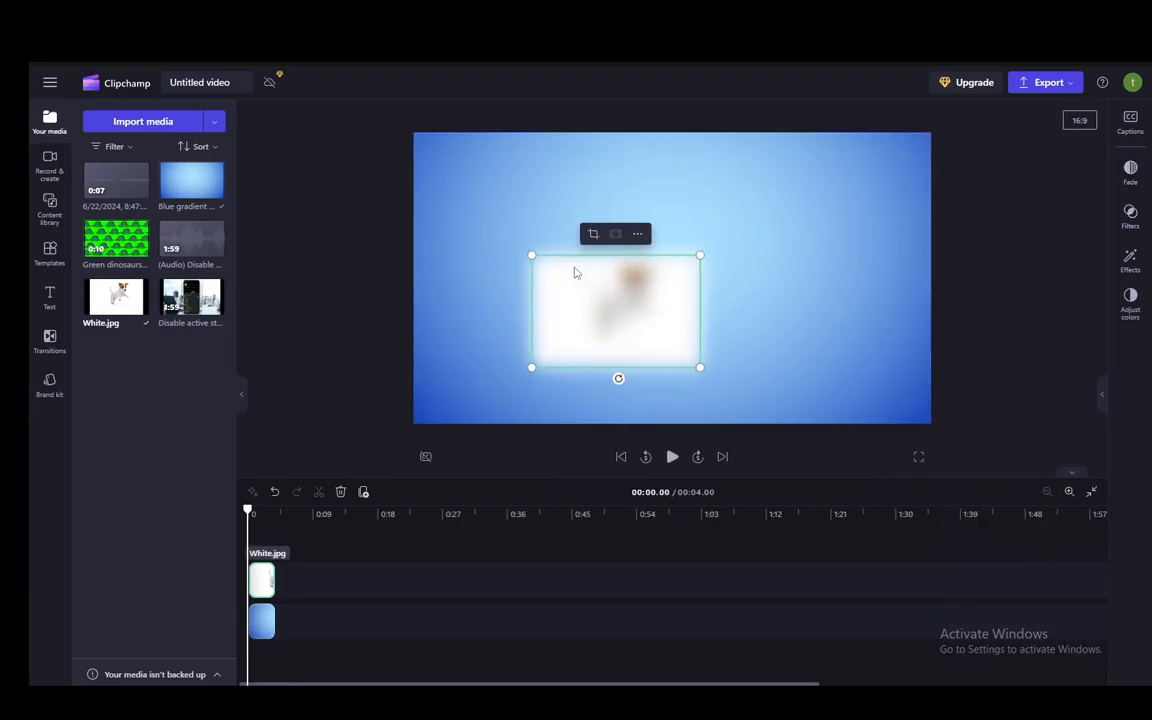